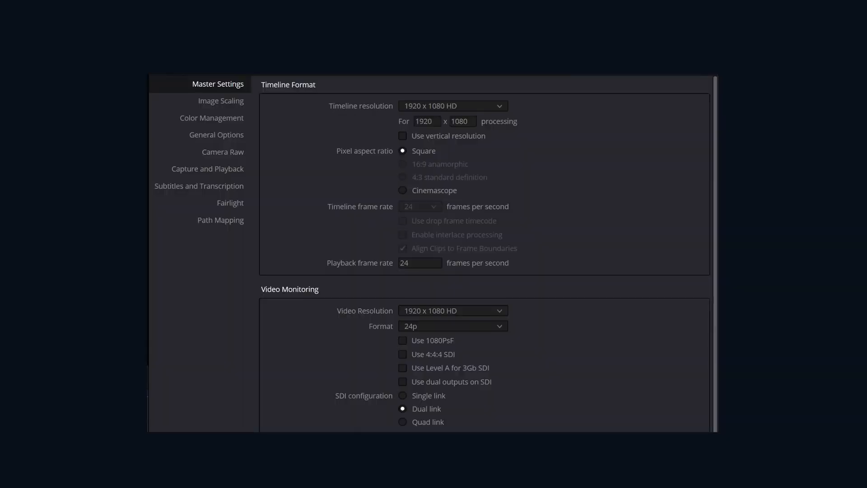
Step: Show the Camera Raw page in Project Settings with its RAW profile list
{"action": "left_click", "coordinate": [223, 152]}
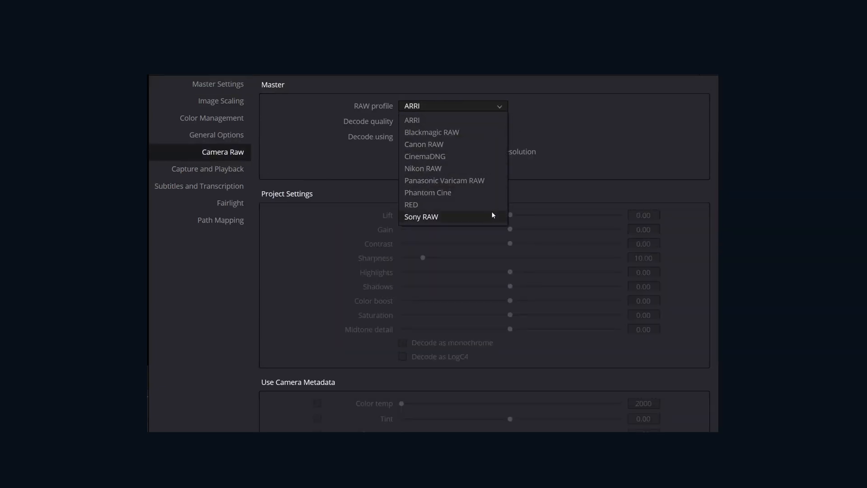
{"action": "mouse_move", "coordinate": [514, 205]}
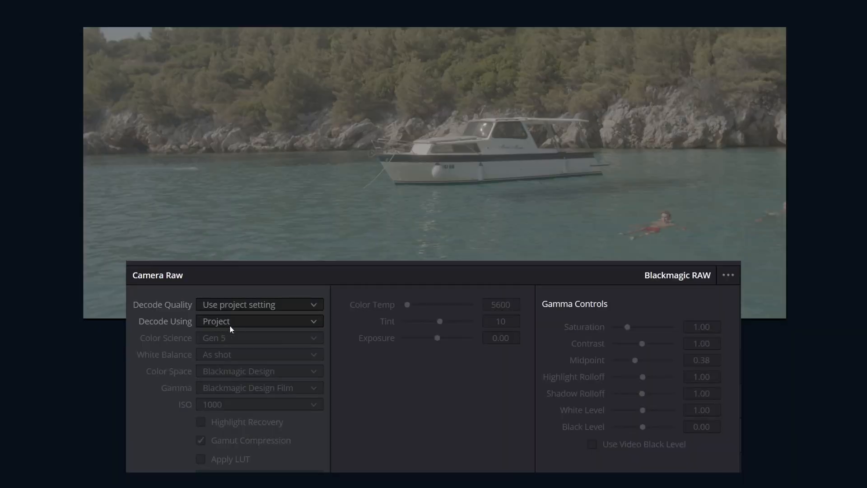
Step: Decode the boat clip from Clip settings with Blackmagic Design Video gamma and a changed ISO
{"action": "left_click", "coordinate": [259, 321]}
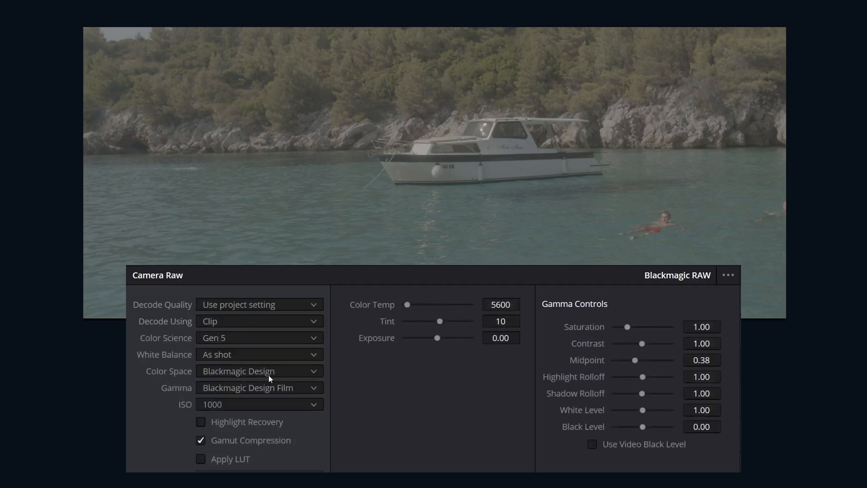
{"action": "left_click", "coordinate": [259, 387]}
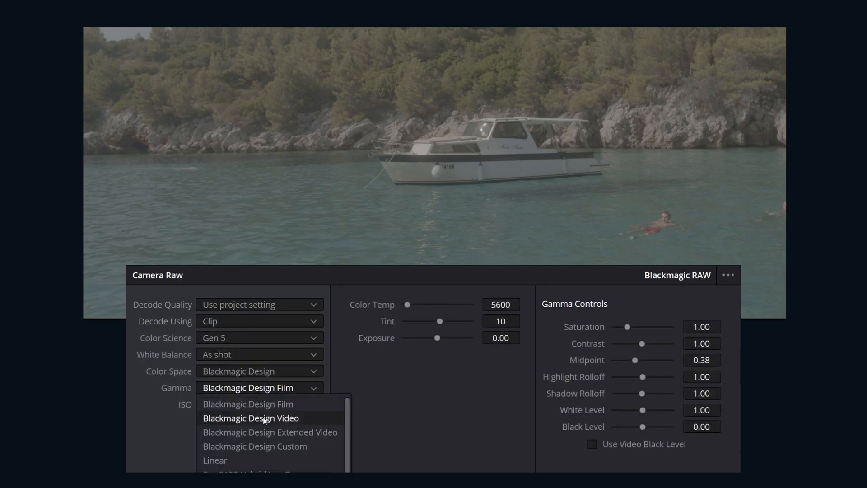
{"action": "left_click", "coordinate": [259, 404]}
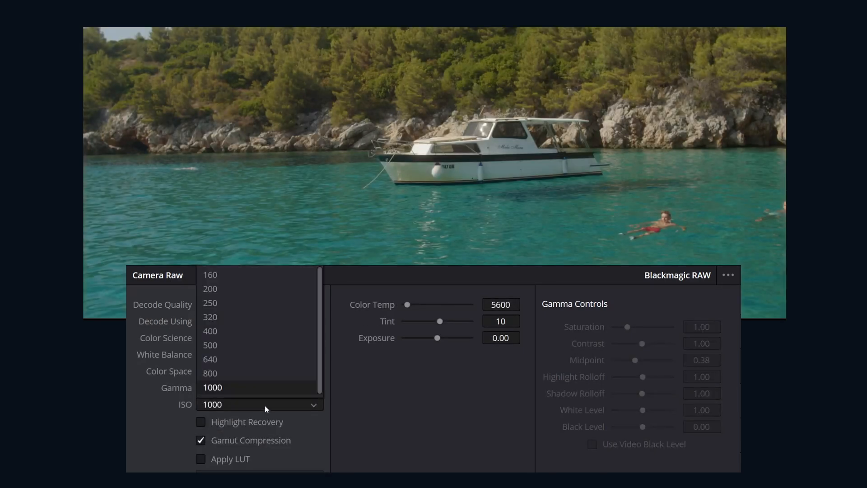
{"action": "left_click", "coordinate": [211, 275]}
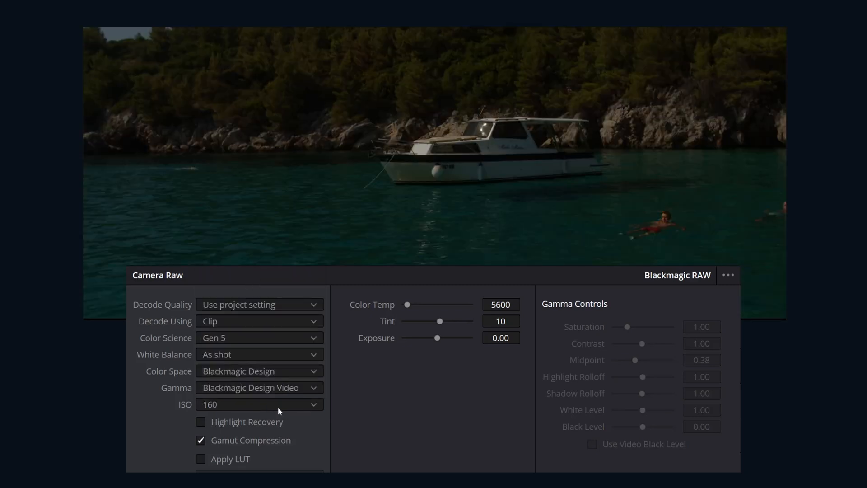
{"action": "left_click", "coordinate": [258, 404]}
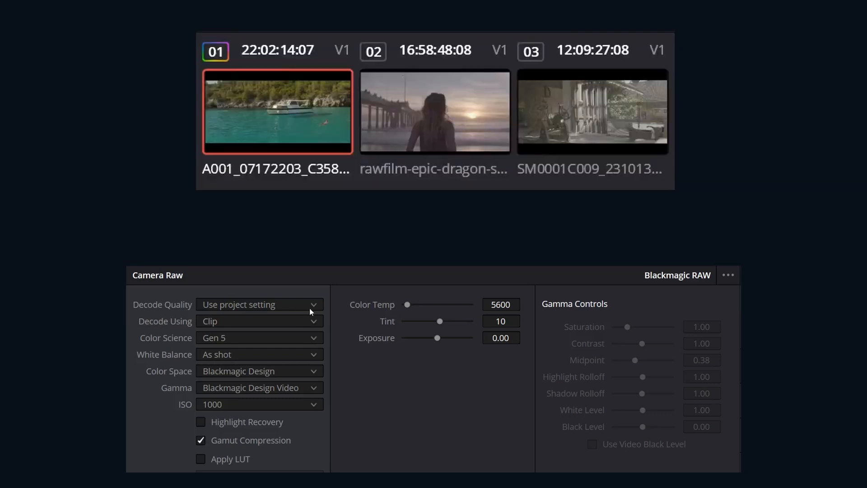
{"action": "mouse_move", "coordinate": [420, 168]}
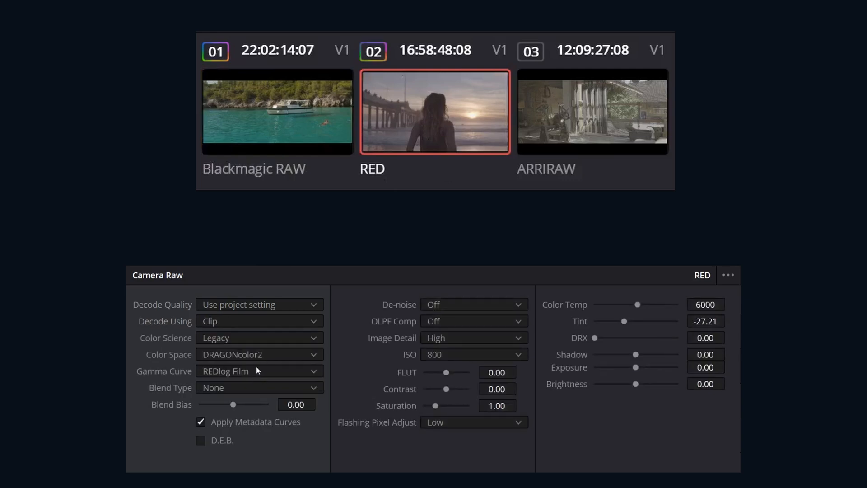
Step: Select the ARRIRAW clip and switch it to decode from its own clip settings
{"action": "left_click", "coordinate": [592, 111]}
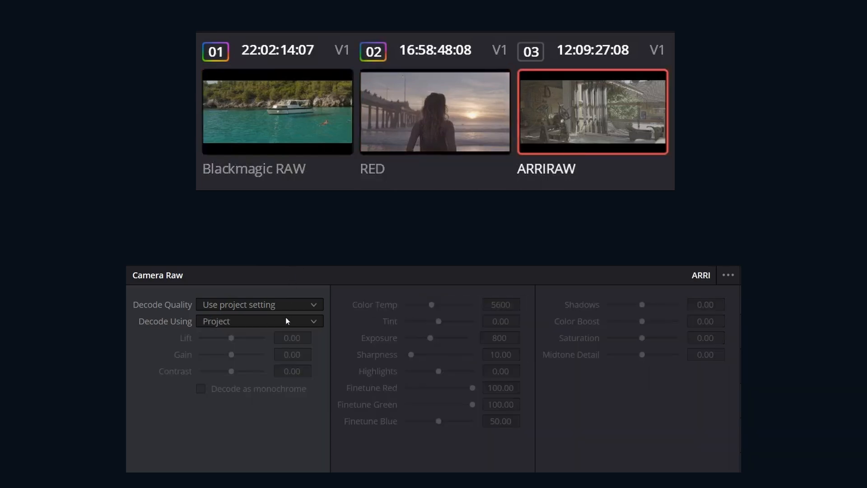
{"action": "left_click", "coordinate": [258, 321]}
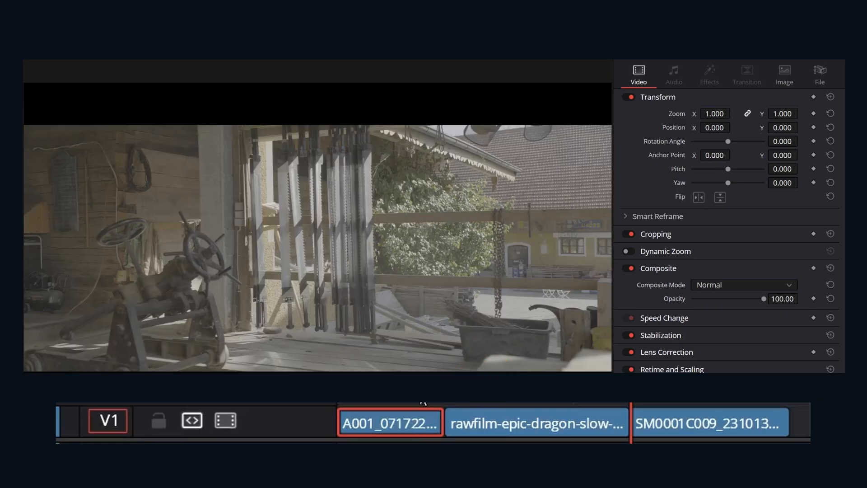
Step: Show the Inspector Image decode settings for the Blackmagic, RED and ARRI clips in turn
{"action": "left_click", "coordinate": [784, 75]}
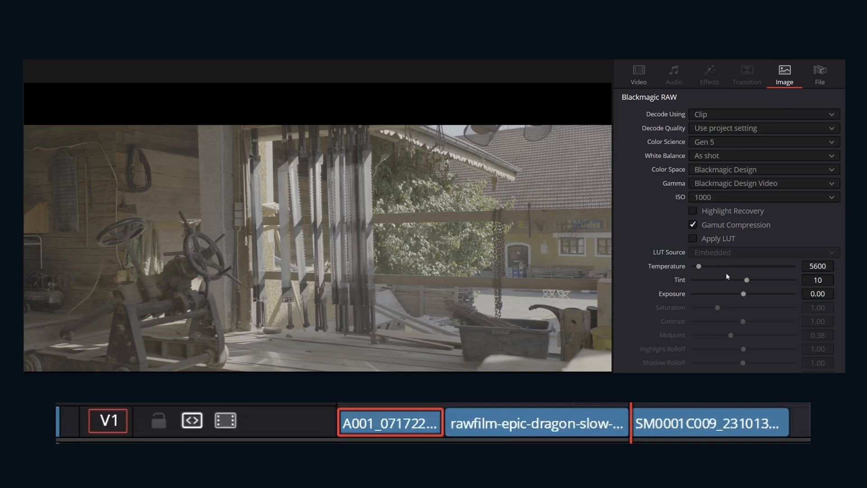
{"action": "left_click", "coordinate": [536, 423]}
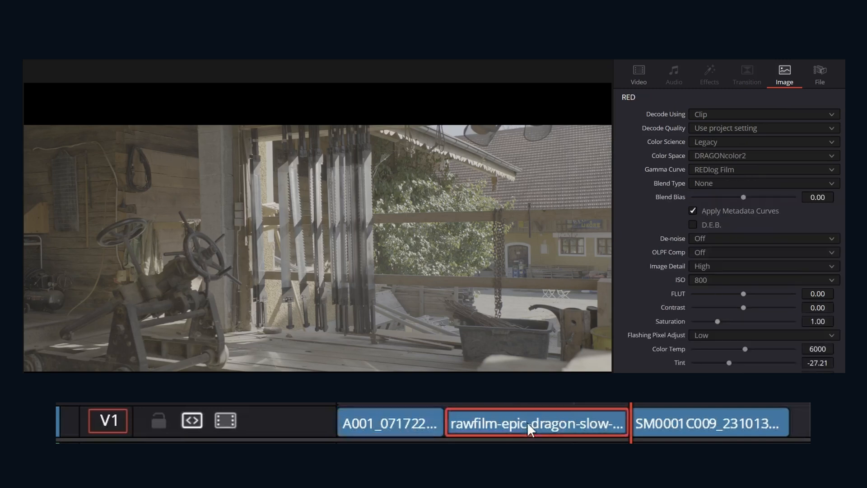
{"action": "left_click", "coordinate": [710, 423]}
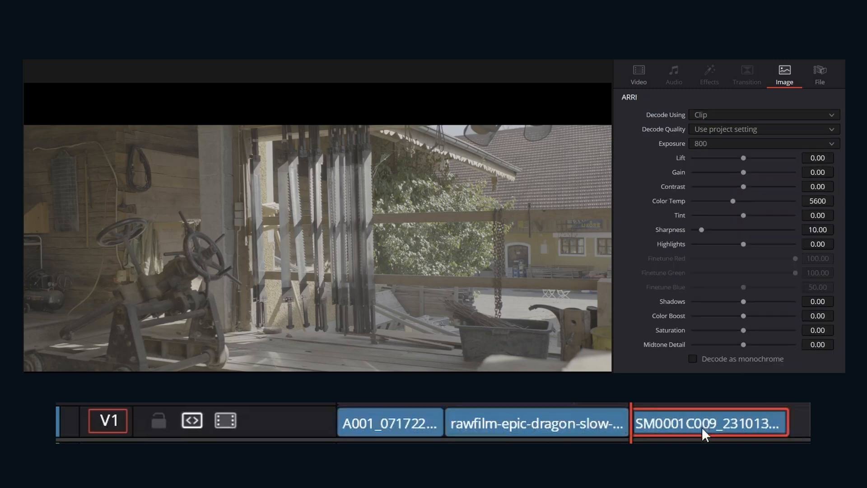